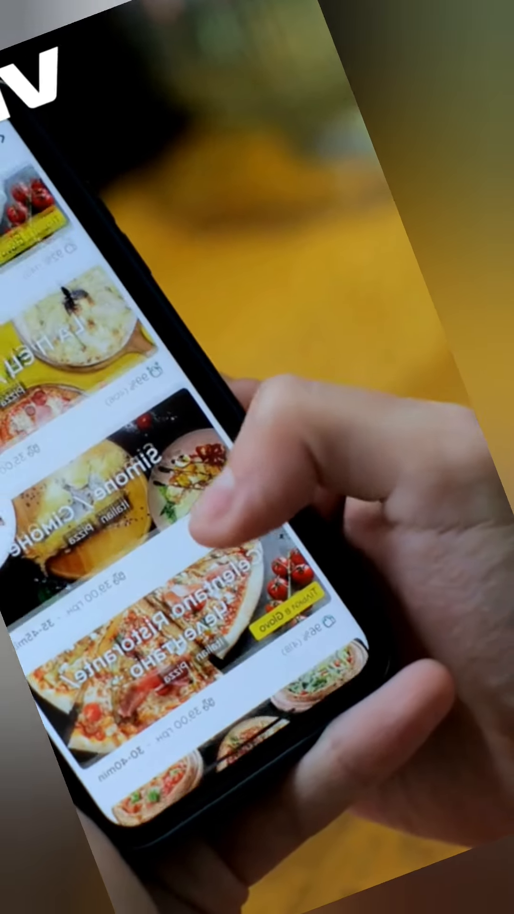
pyautogui.scroll(-3)
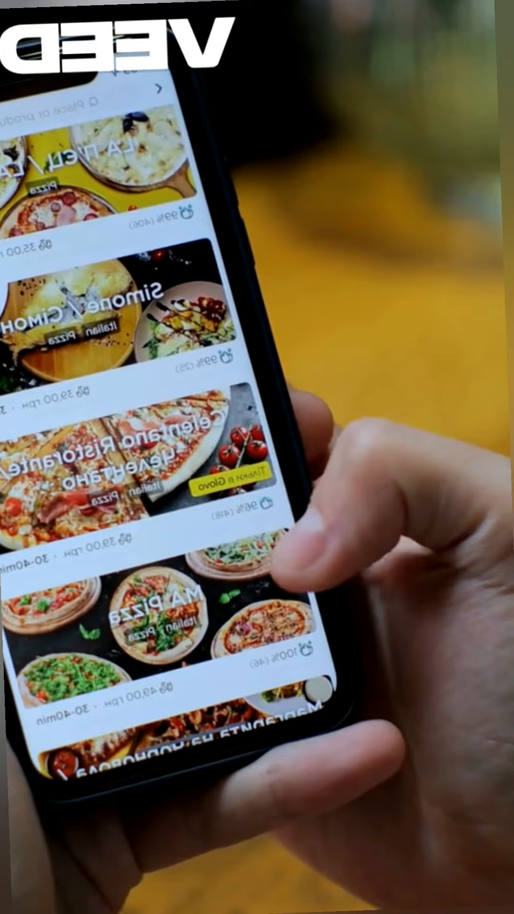
pyautogui.scroll(-3)
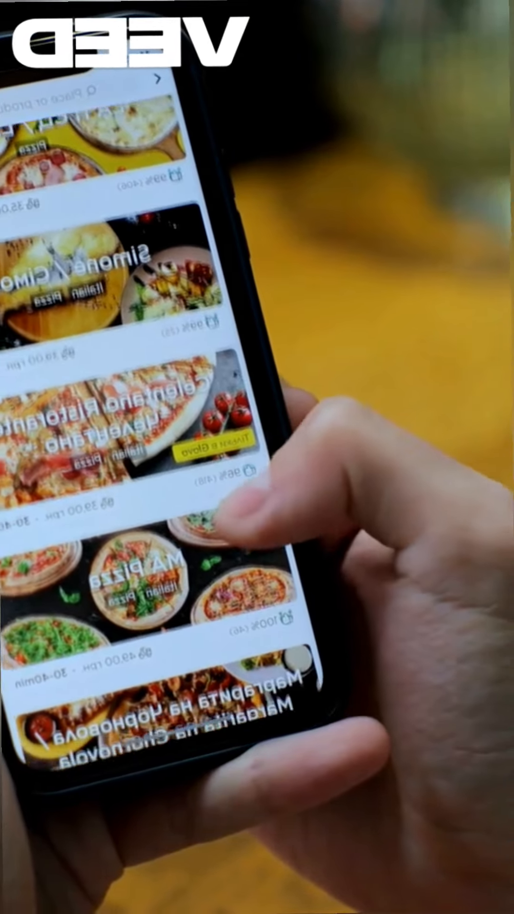